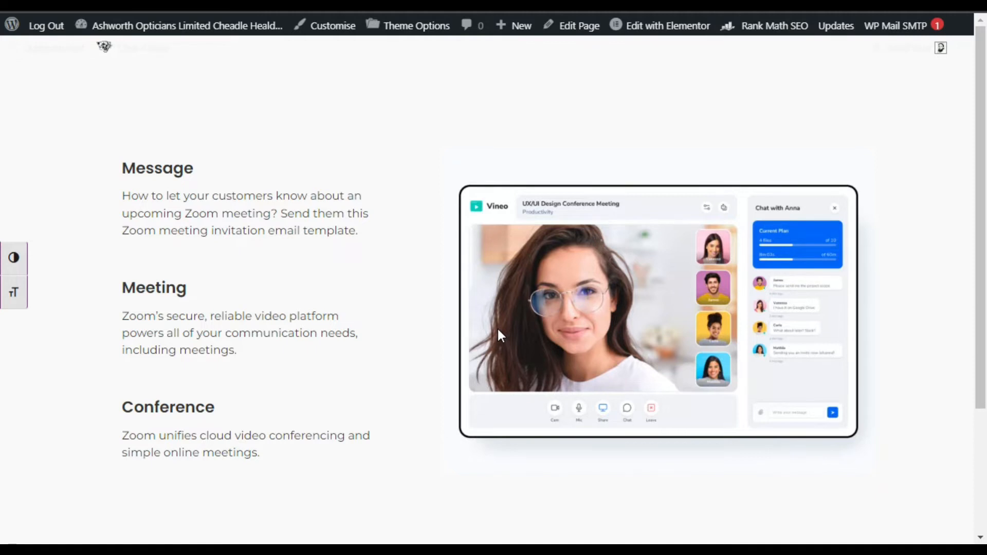
- Scroll the live page down to the Click here button and the video-call image below it
scroll(down, 3)
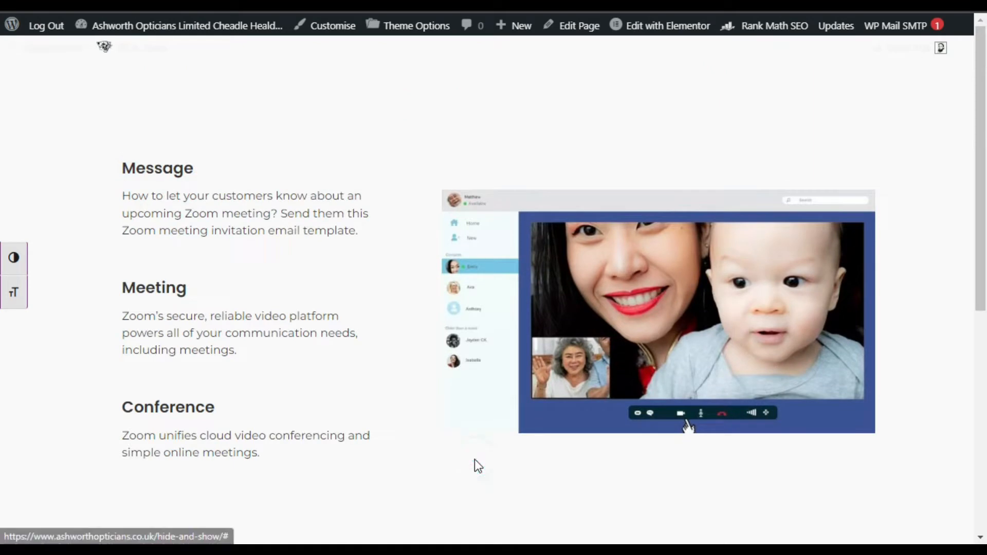
scroll(down, 3)
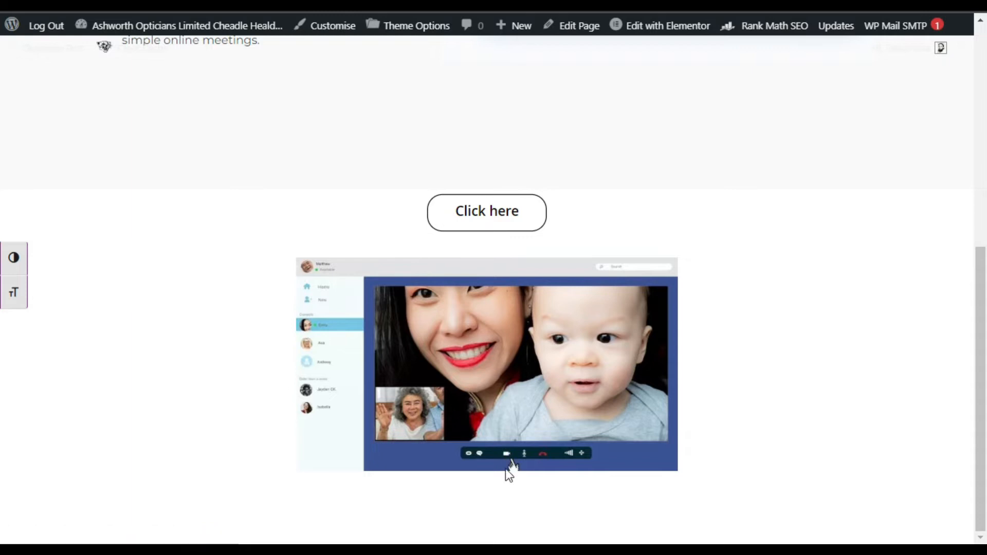
mouse_move(480, 505)
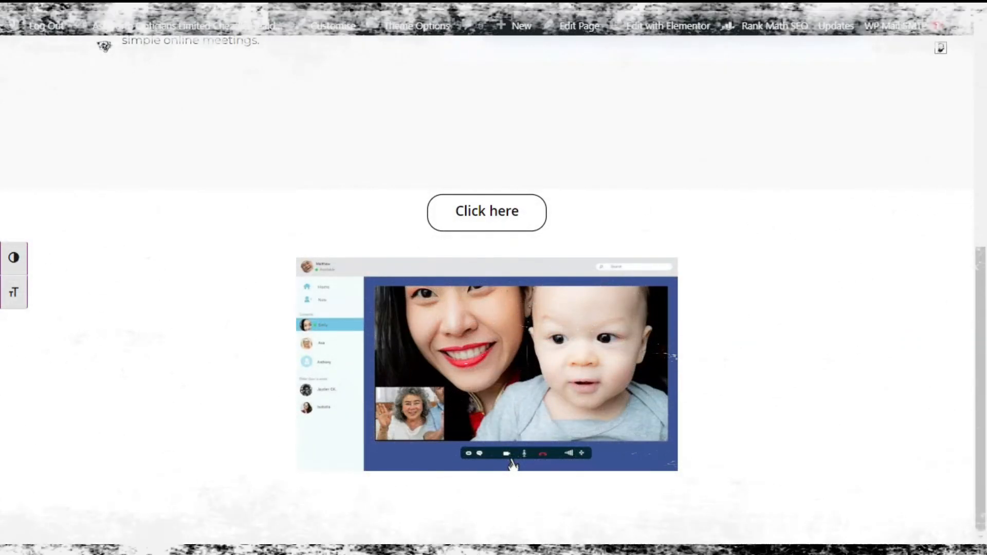
- Start a new equal three-column section at the page bottom and drop a Button widget in its middle column
click(666, 26)
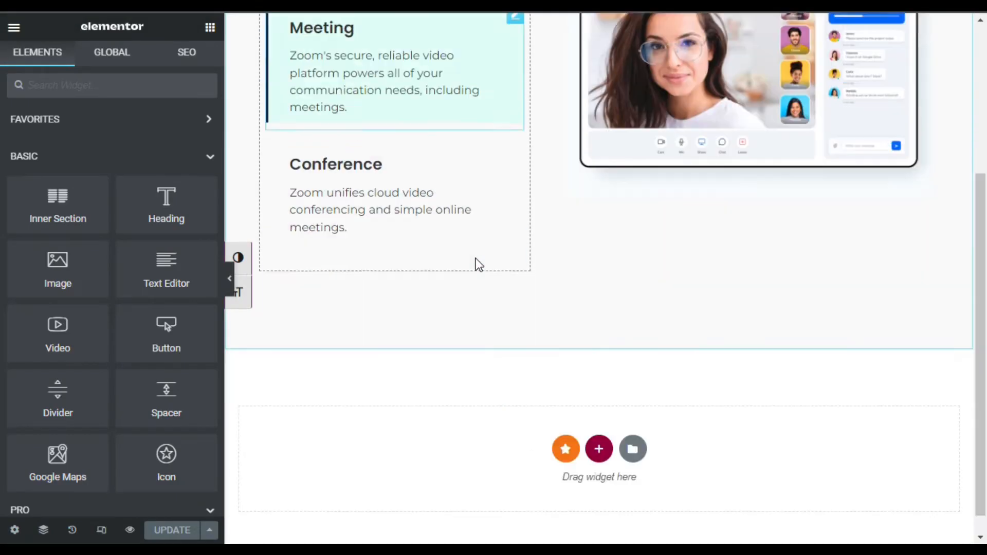
scroll(down, 3)
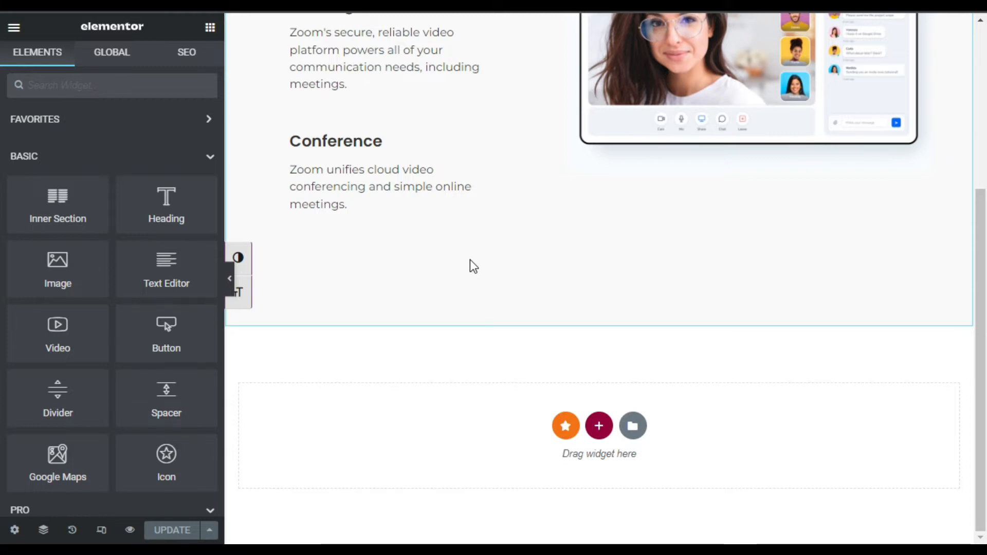
mouse_move(671, 371)
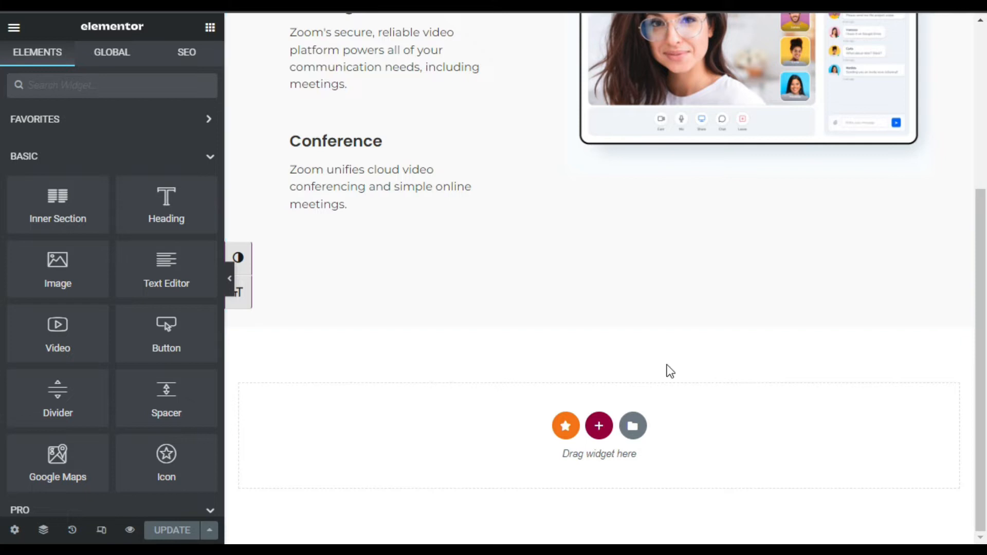
click(598, 426)
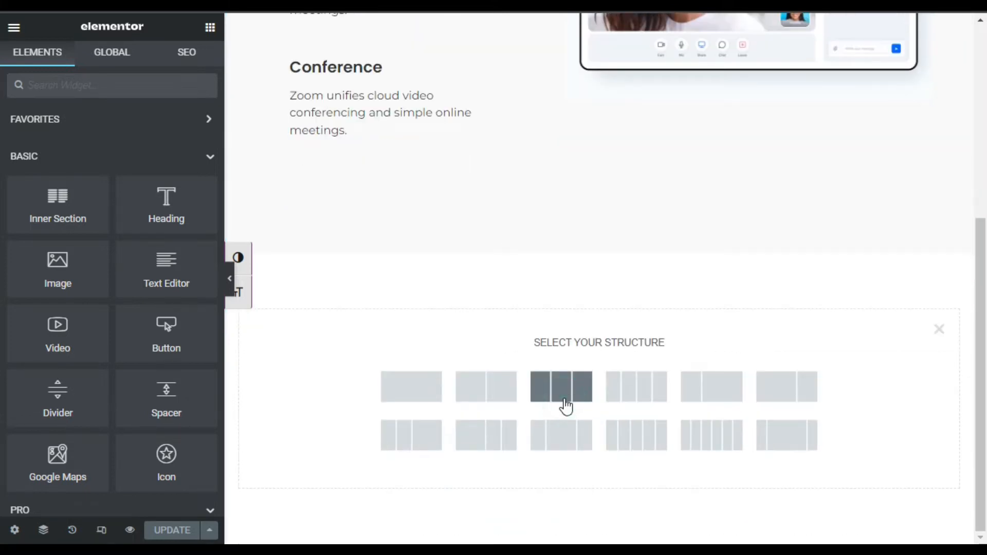
click(560, 386)
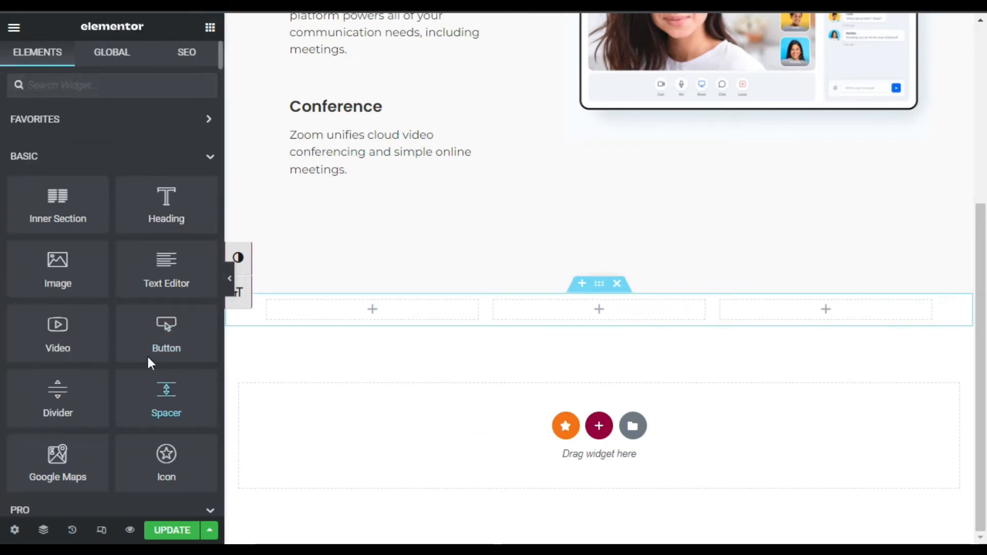
drag(167, 333, 598, 309)
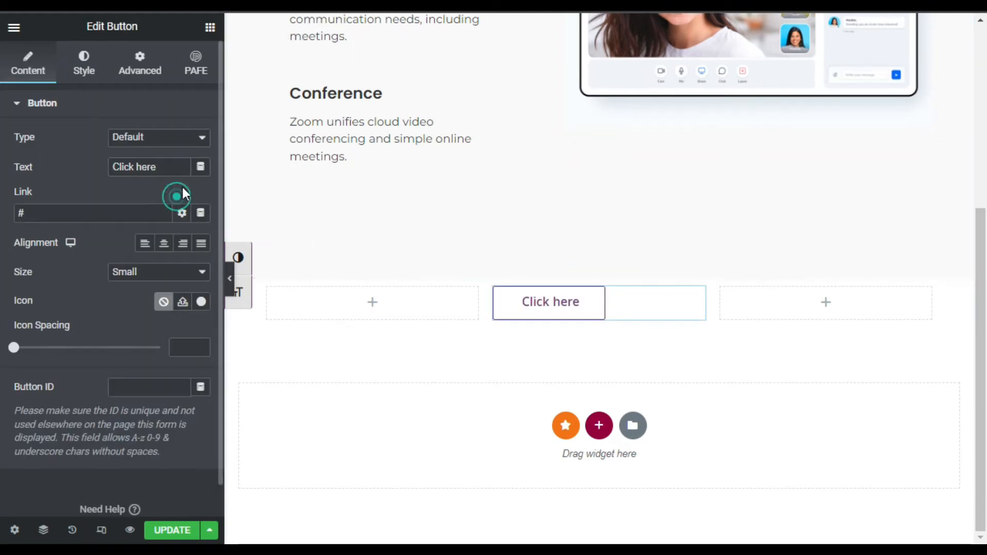
- Label the button 'Click Here', centred, black text, solid black border, 25px border radius
triple_click(148, 167)
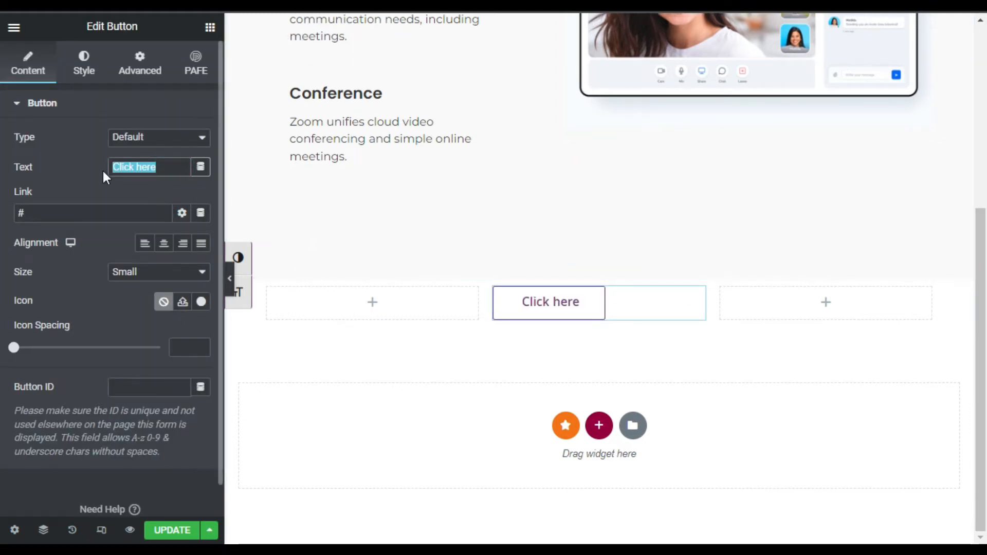
key(Backspace)
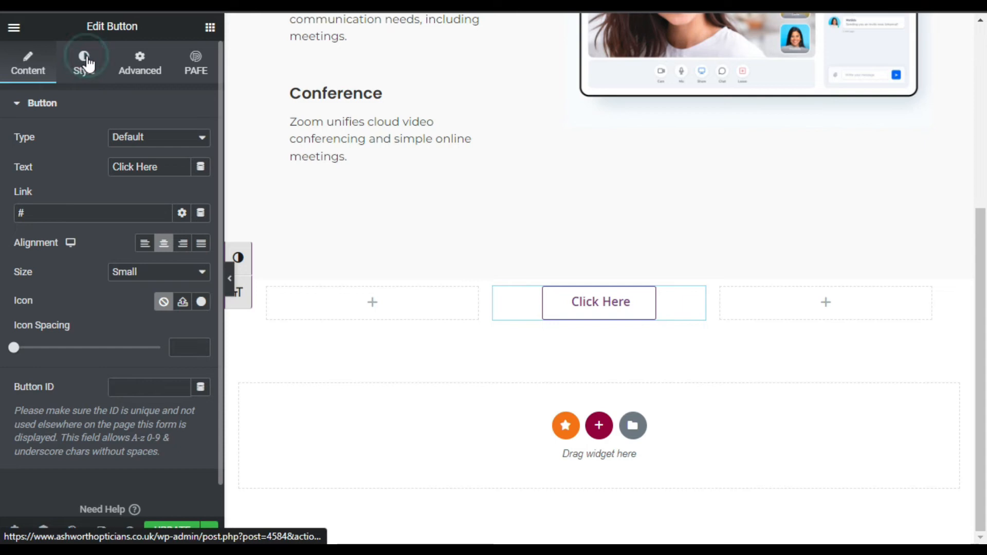
click(83, 63)
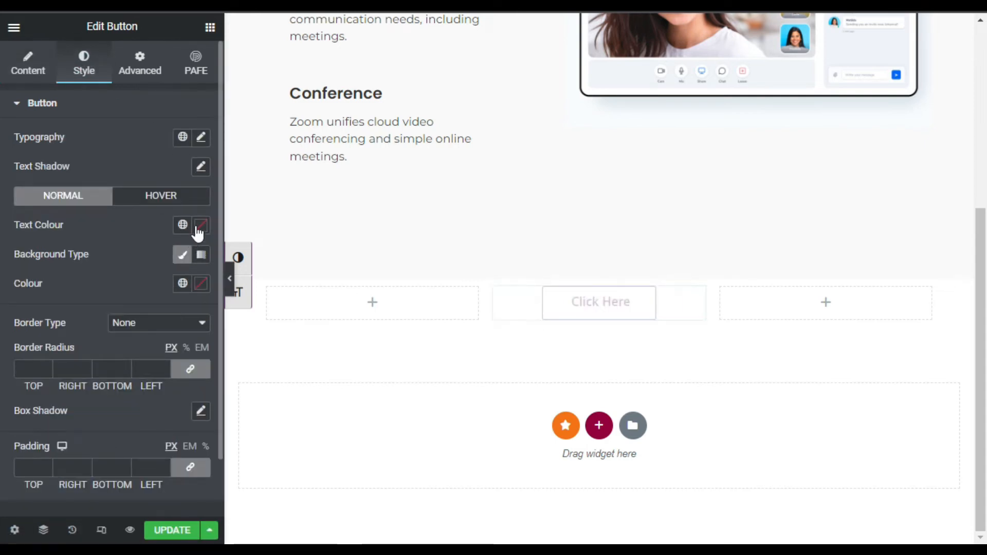
click(200, 225)
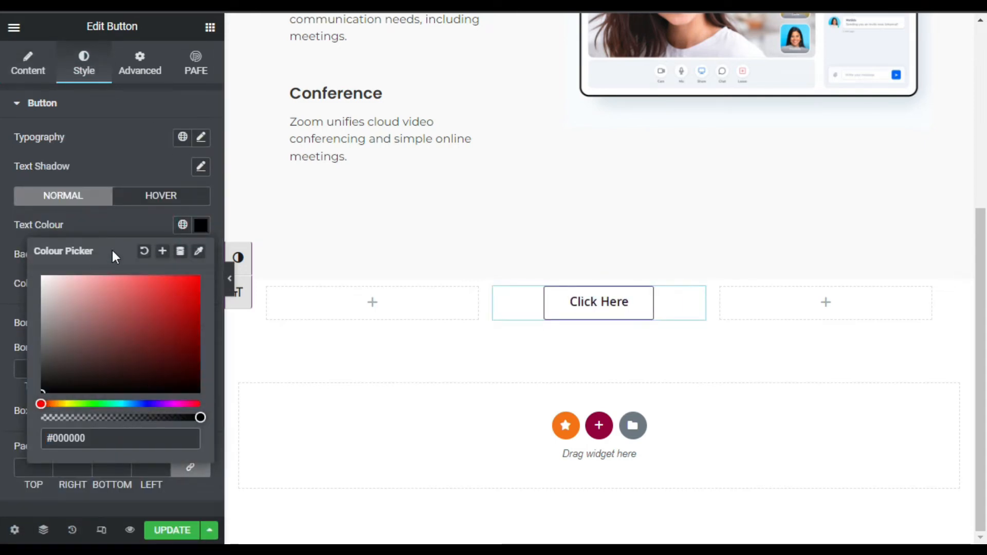
click(157, 322)
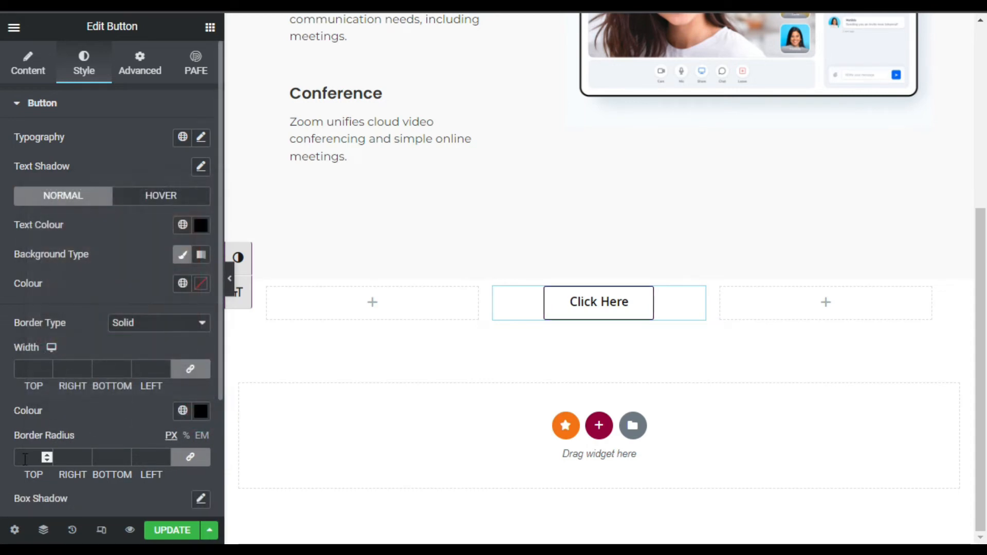
text(25)
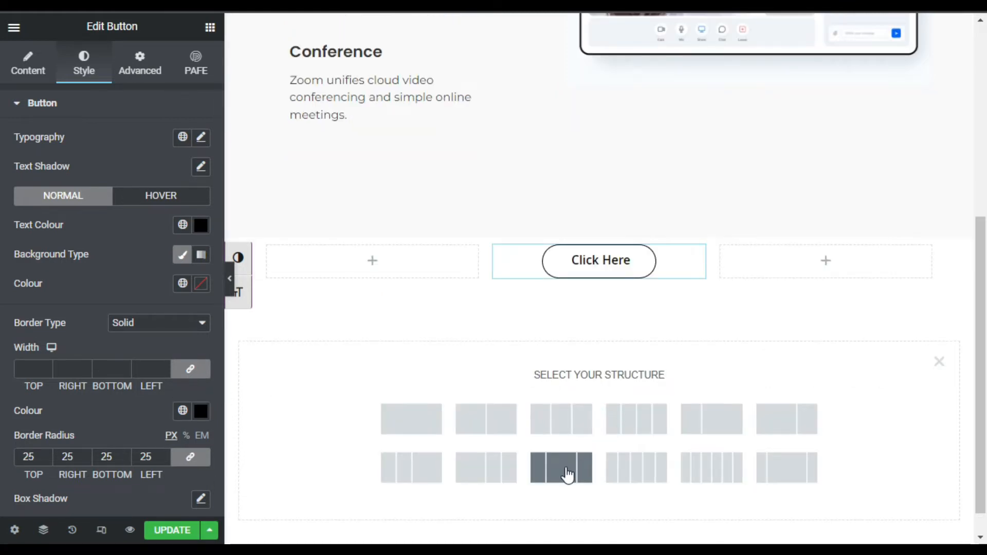
- Add a narrow-wide-narrow section with an Image widget in the middle showing the Meeting-One picture
click(560, 467)
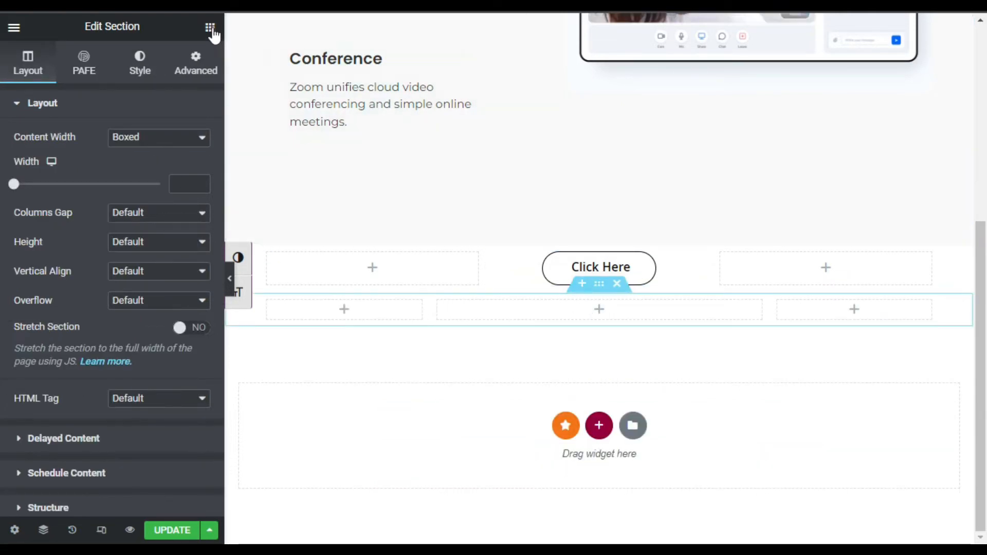
click(210, 27)
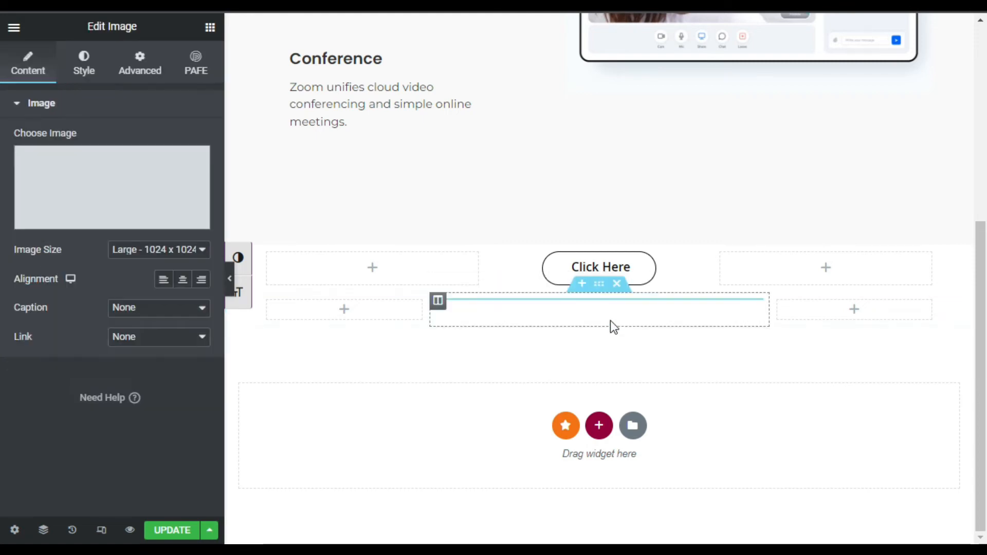
click(112, 187)
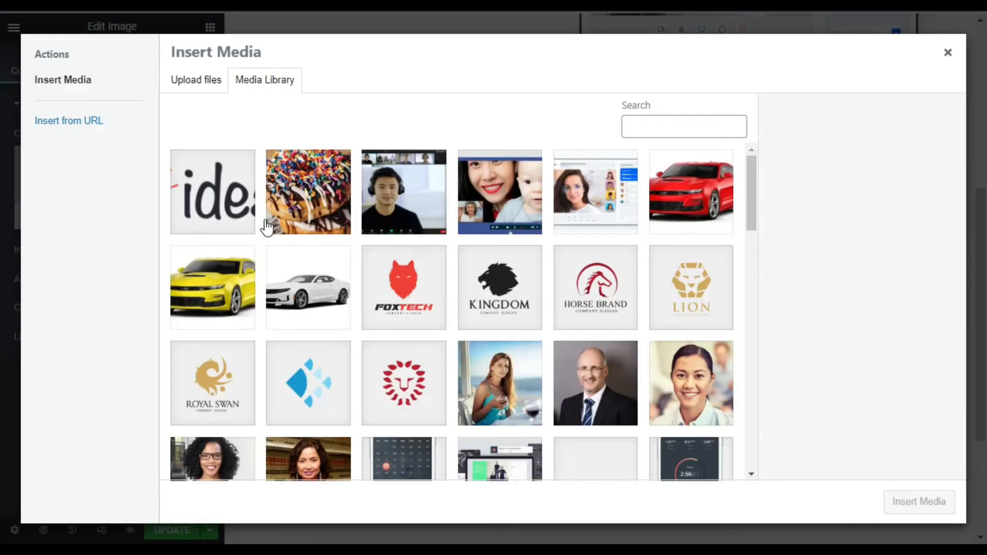
mouse_move(522, 202)
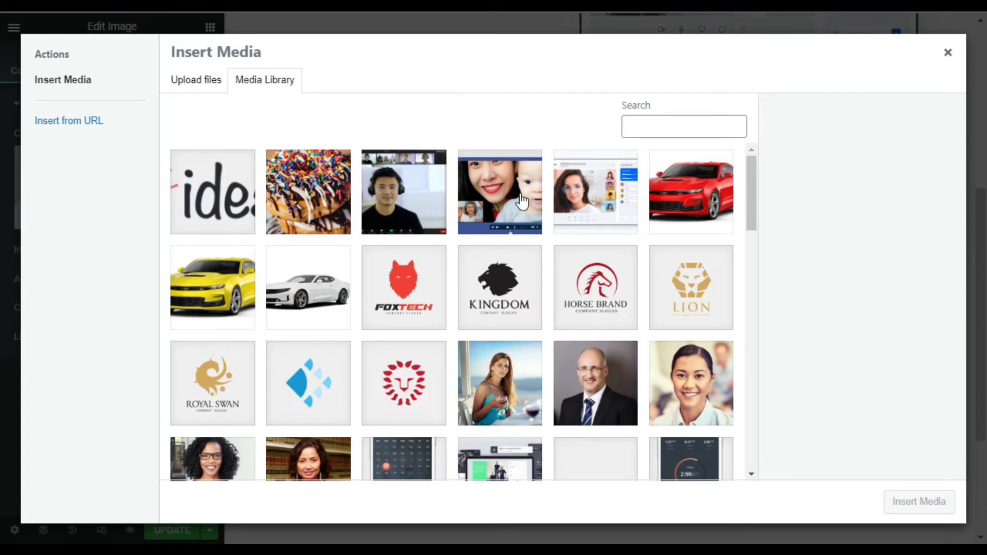
click(403, 192)
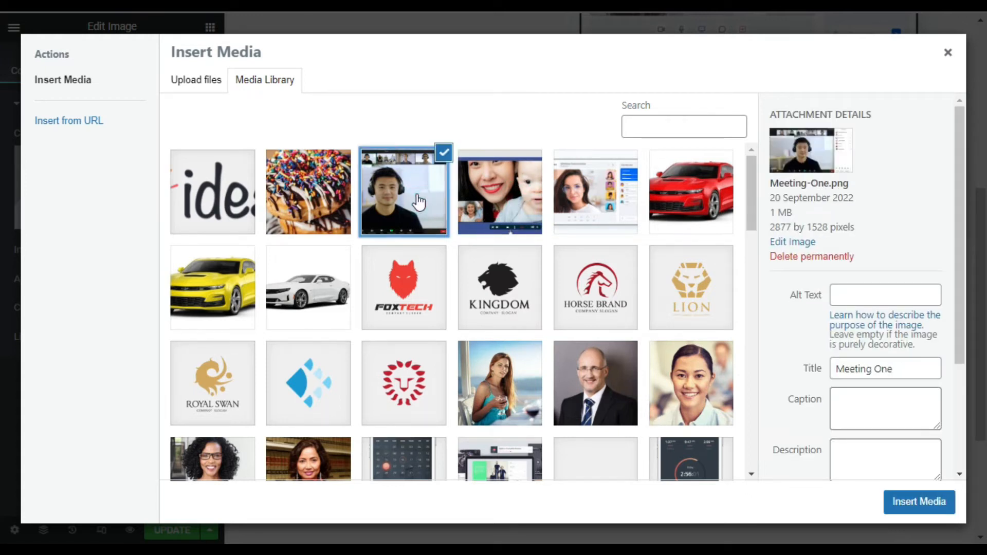
click(919, 501)
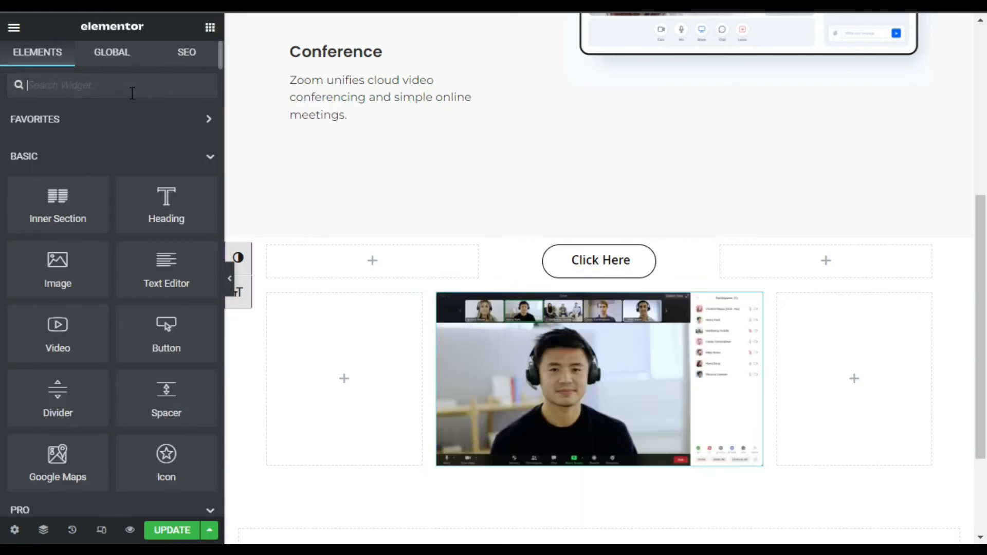
- Drop an HTML widget under the image holding the script/style code that hides .hidesection until .showsection is clicked
text(html)
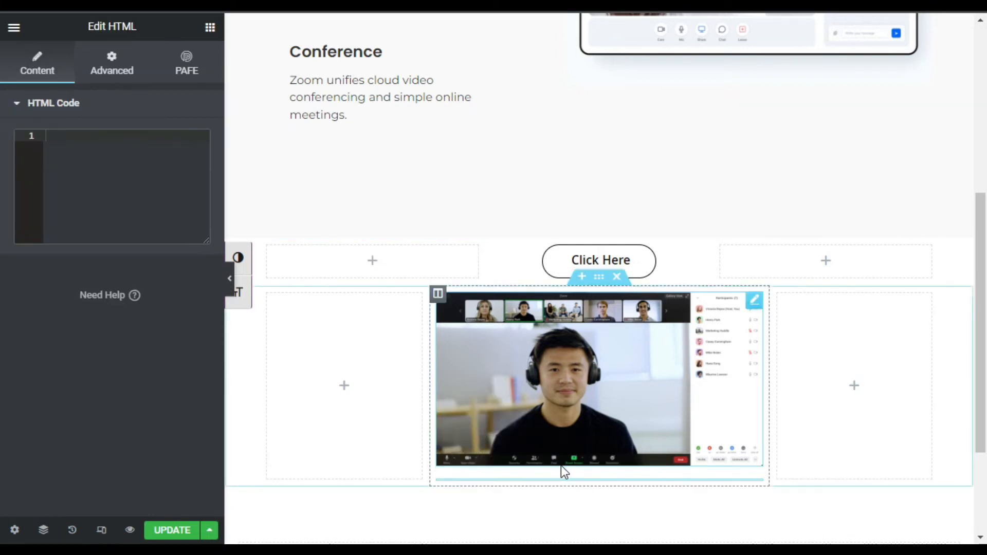
text(<script>)
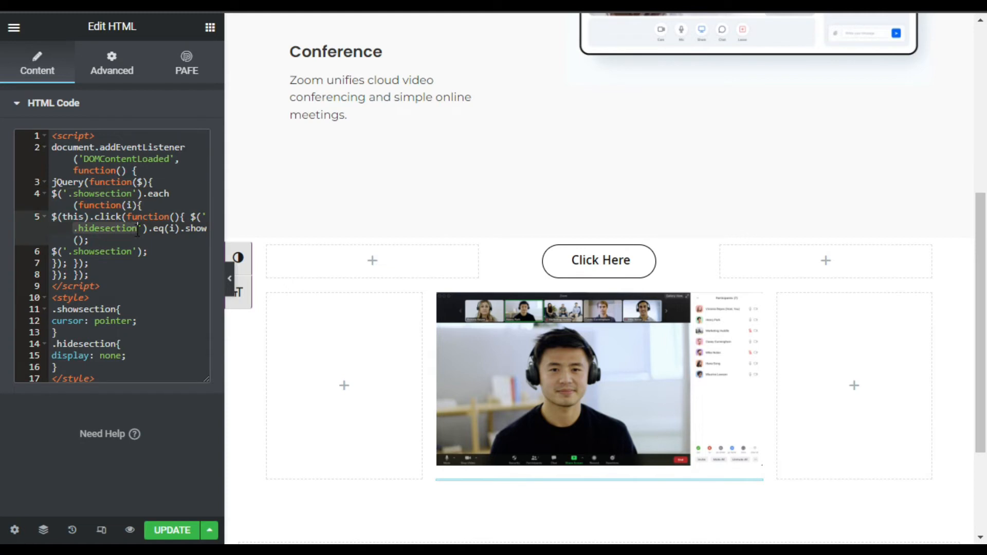
click(598, 260)
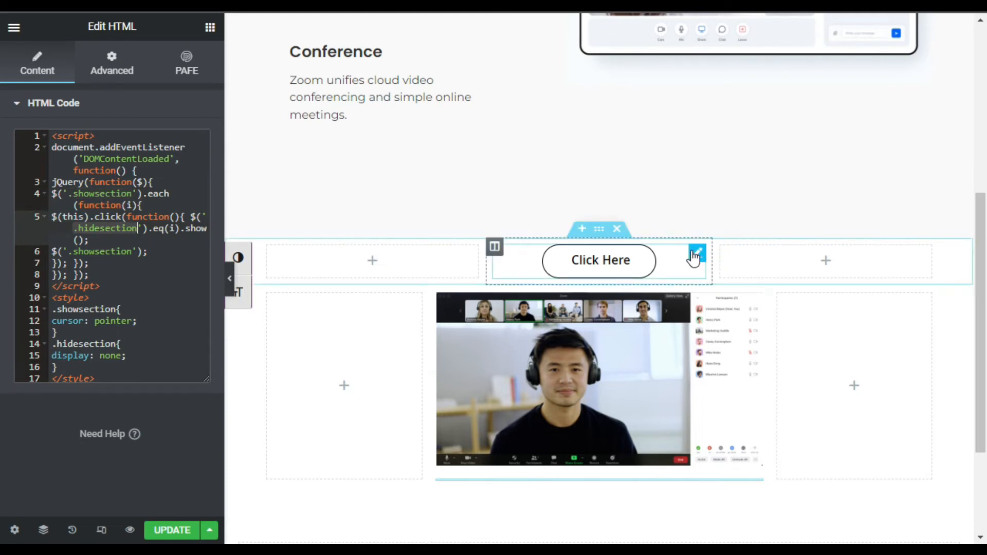
- Give the Click Here button the CSS class showsection in its Advanced settings
click(697, 253)
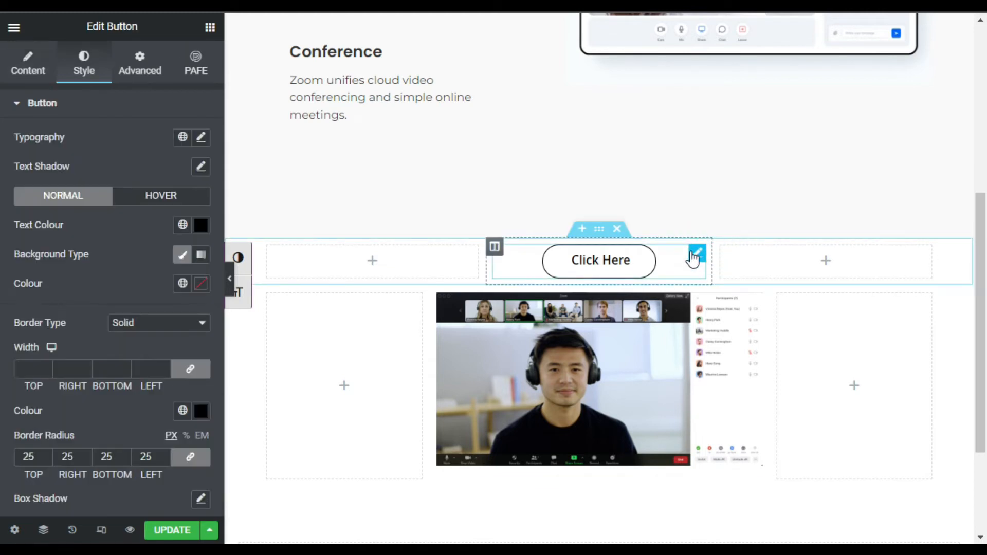
click(140, 63)
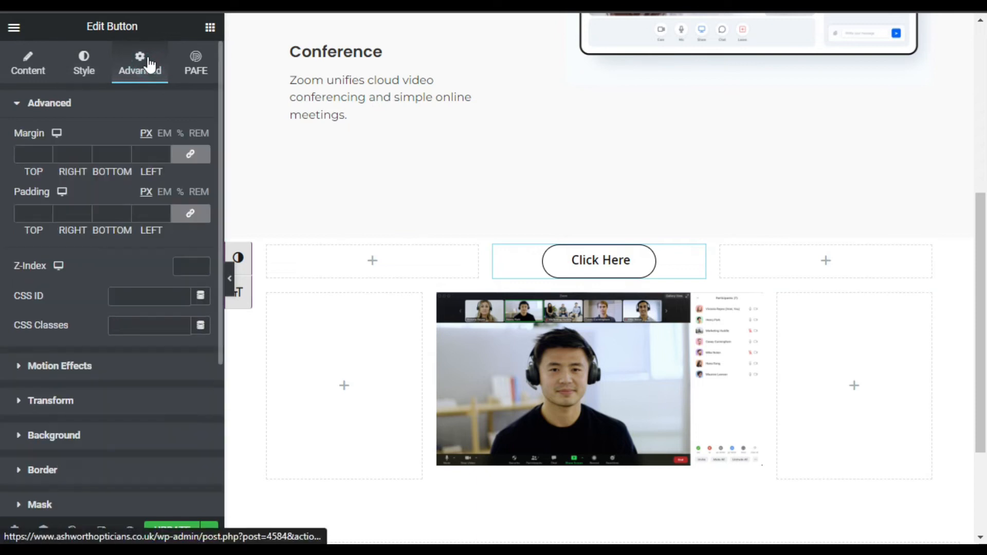
click(149, 326)
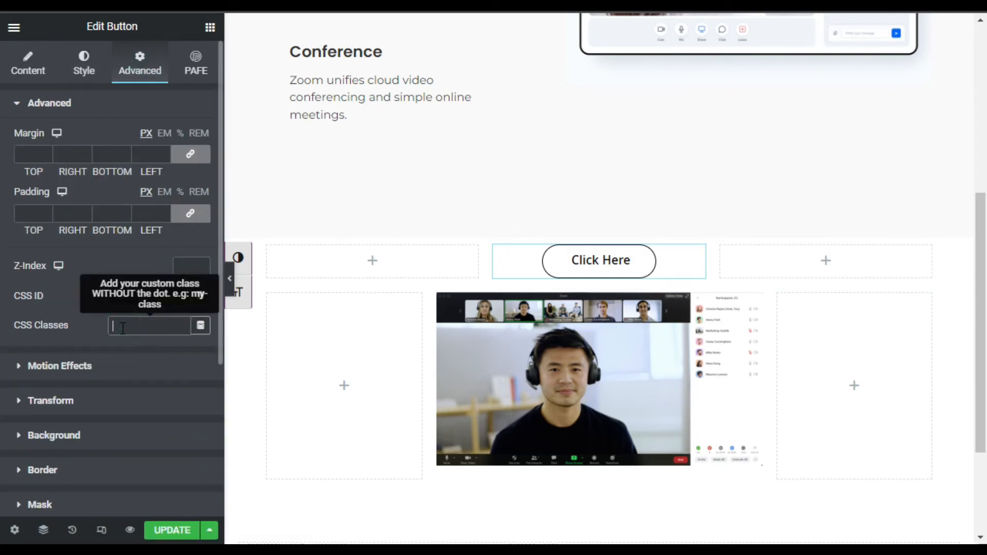
text(showsection)
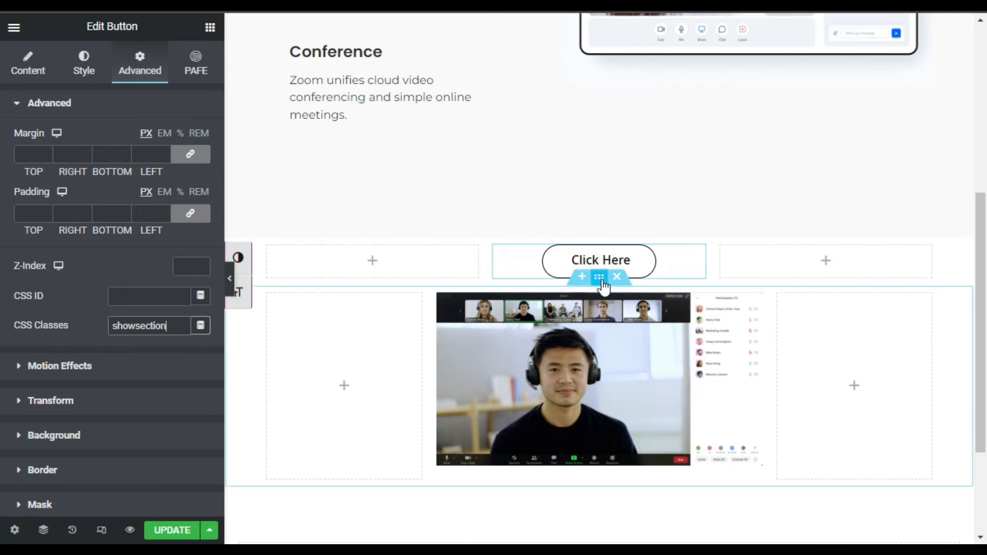
- Give the image section the CSS class hidesection so it vanishes from the canvas
click(598, 277)
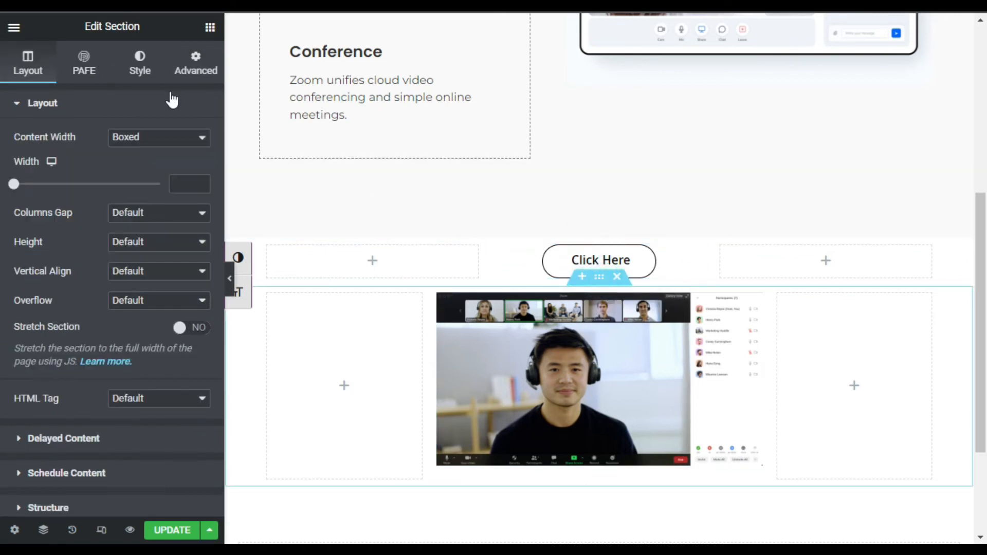
click(195, 62)
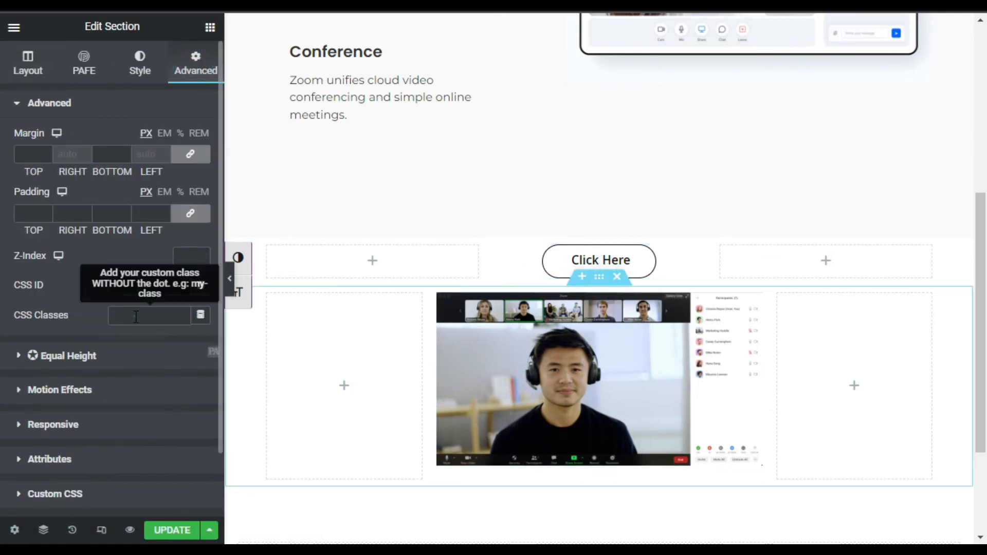
text(hidesection)
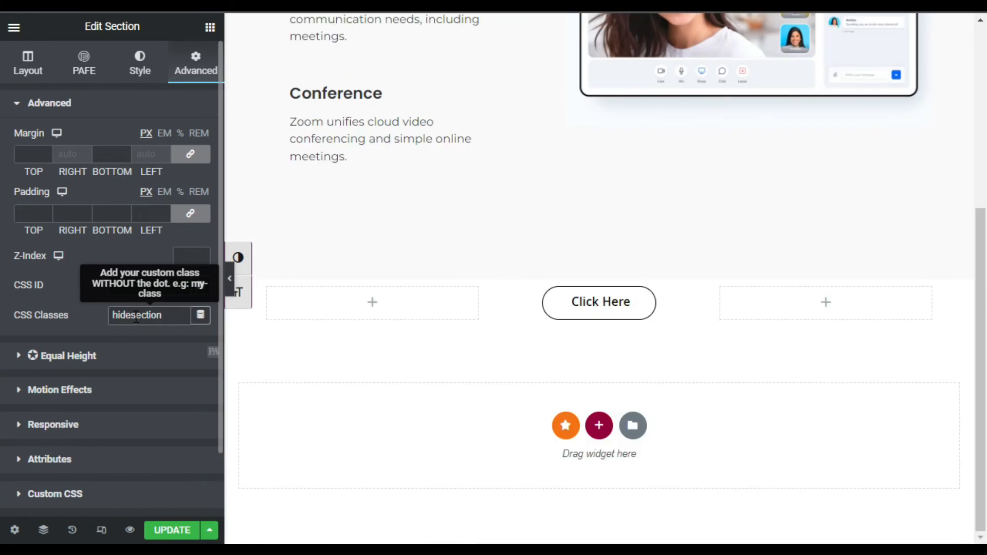
click(149, 314)
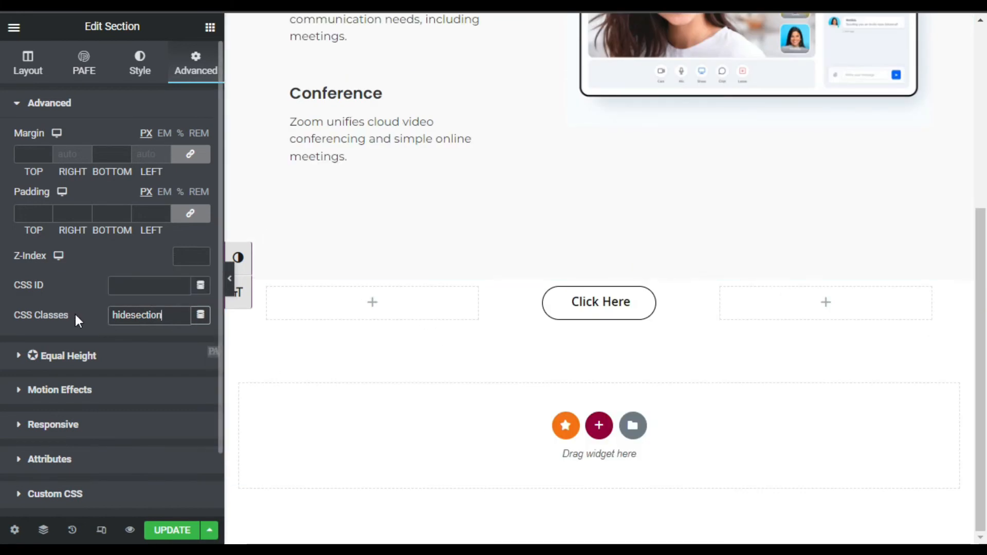
click(599, 303)
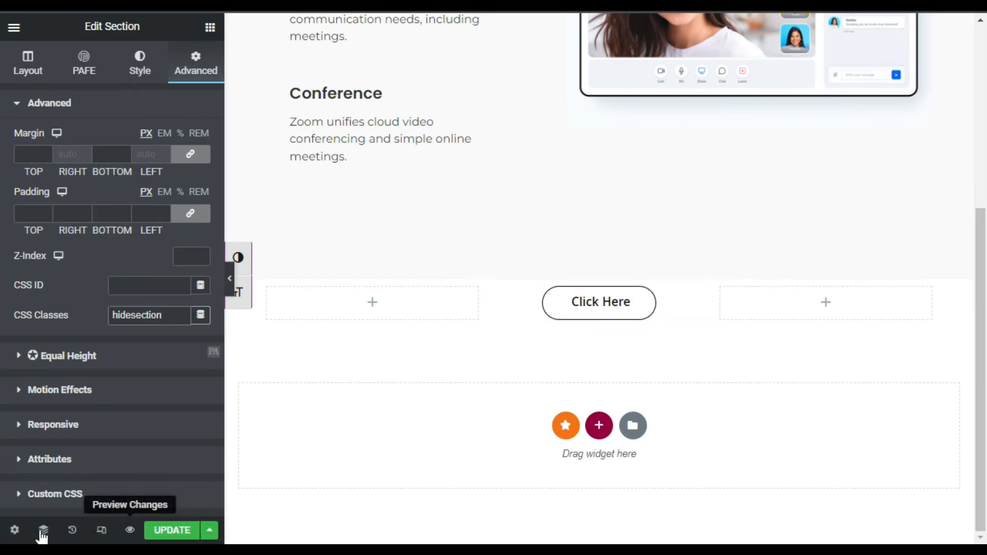
- Select the HTML widget from the Navigator to reopen its reveal-on-click code
click(43, 530)
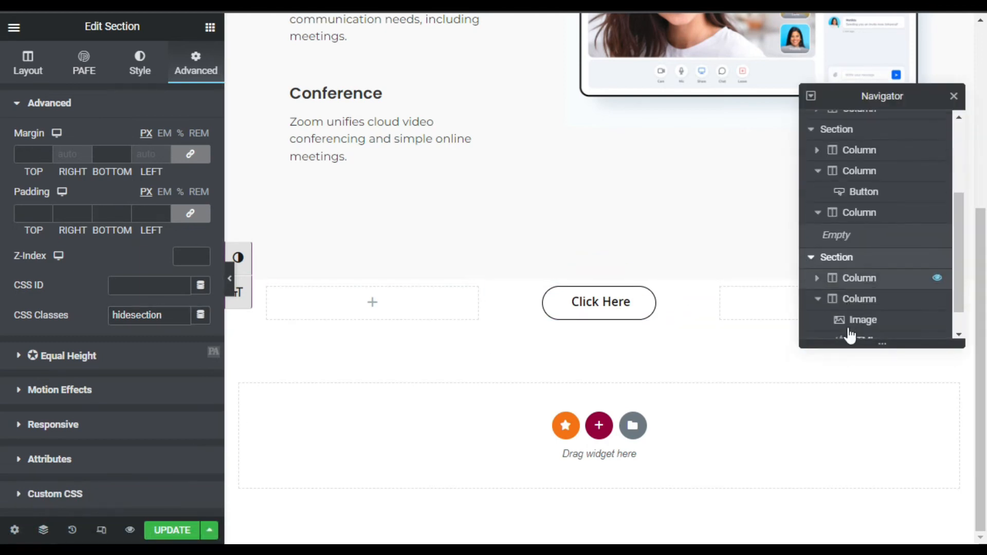
click(863, 310)
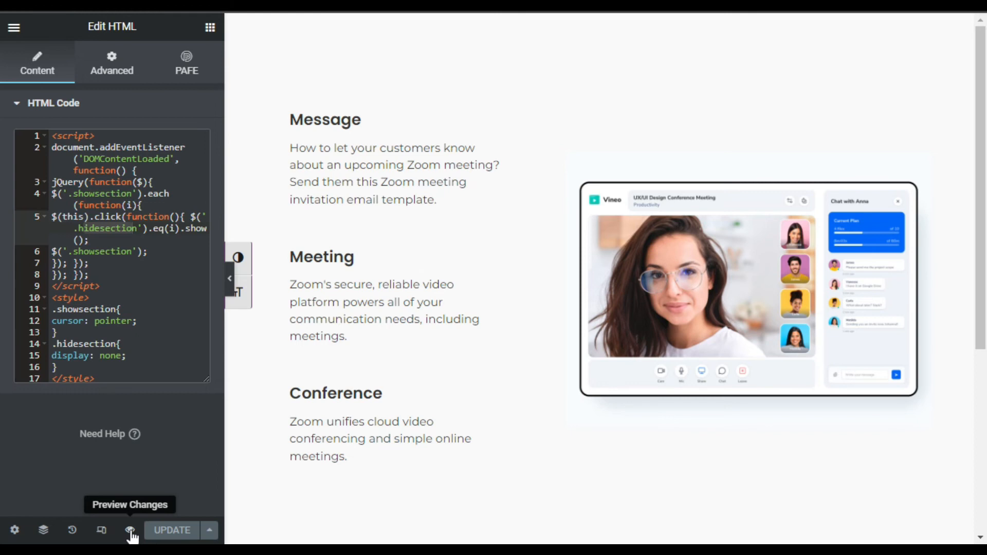
- Preview the page and scroll down to the Click Here button with the image hidden
click(130, 504)
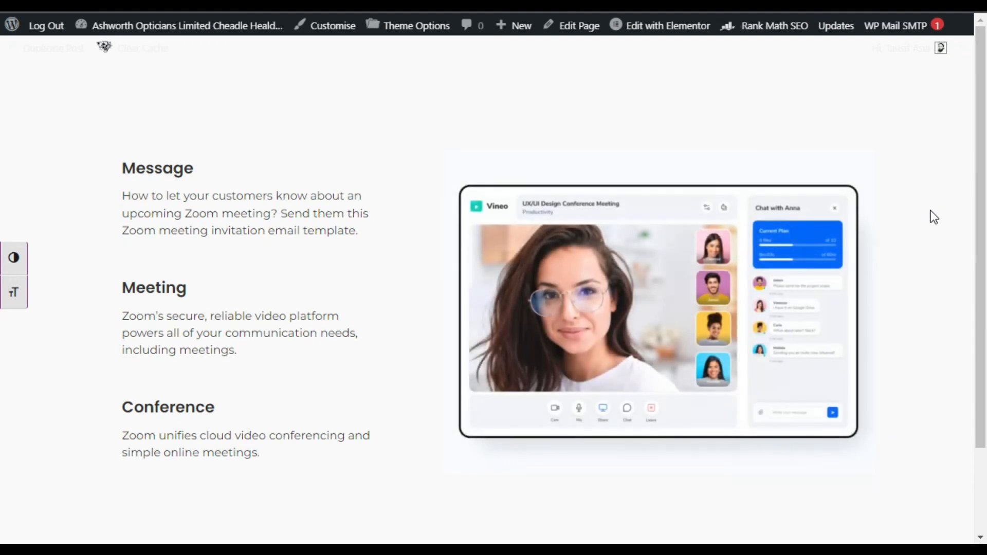
scroll(down, 3)
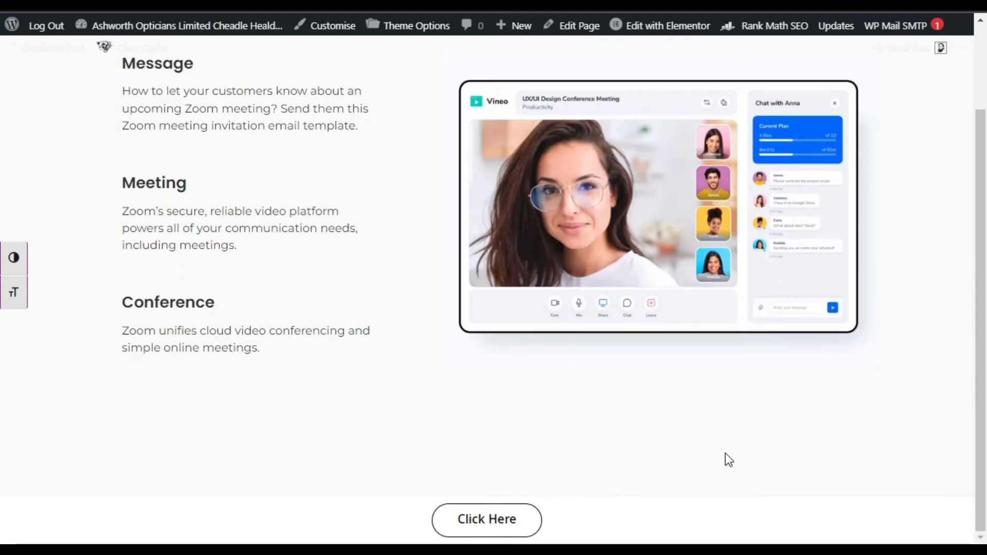
mouse_move(486, 529)
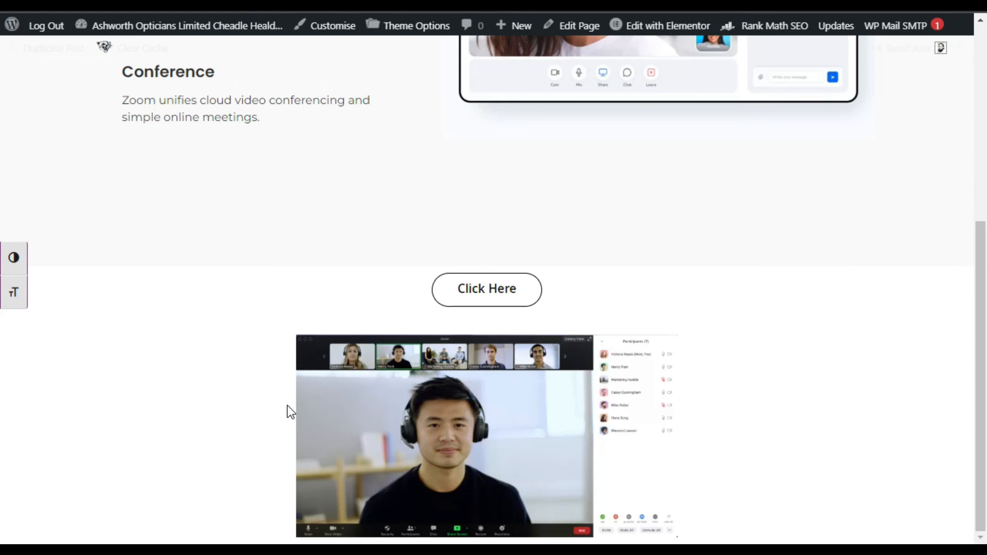
mouse_move(406, 392)
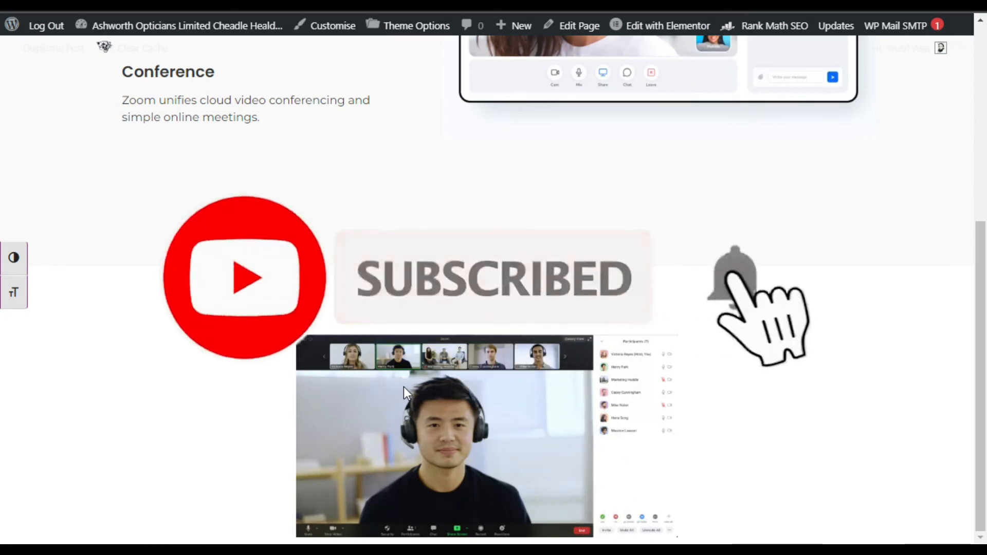
click(733, 277)
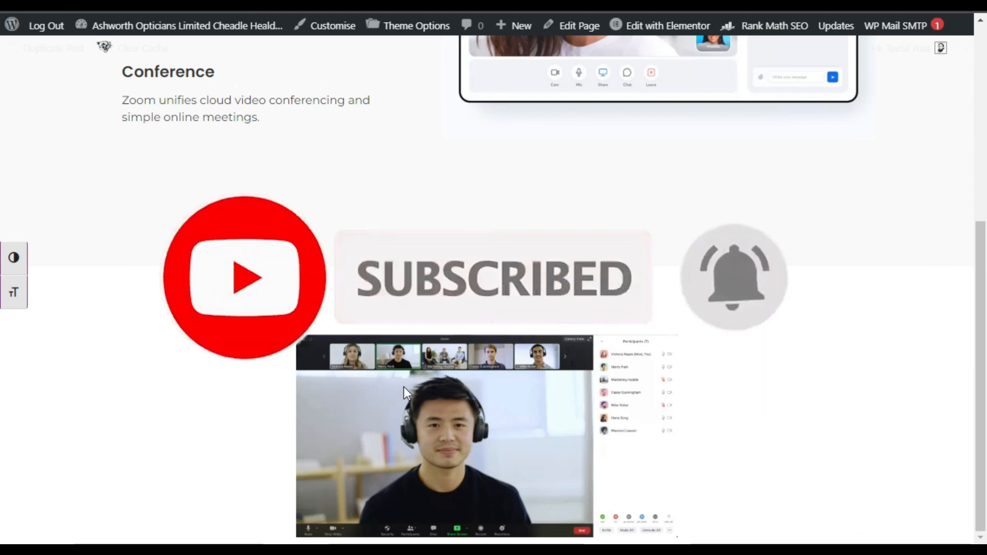